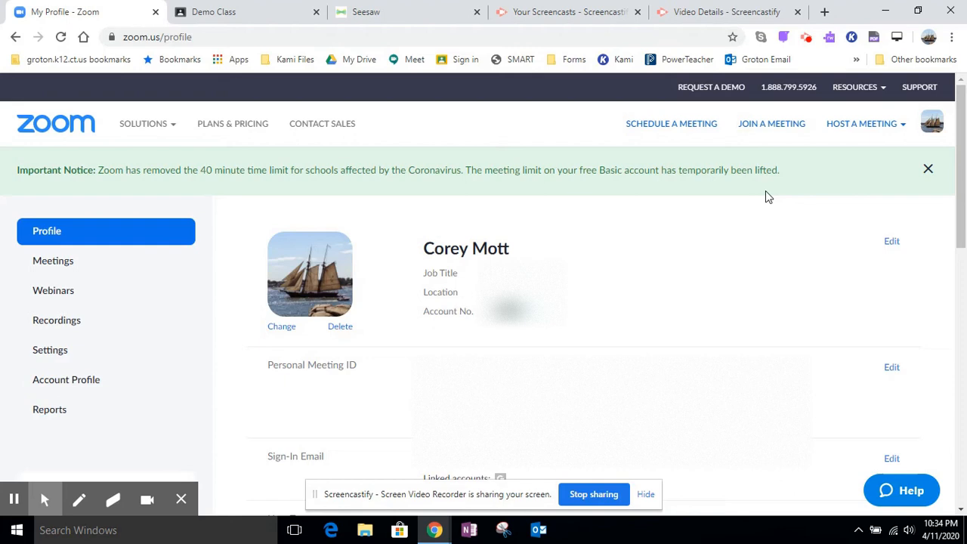
pyautogui.moveTo(649, 308)
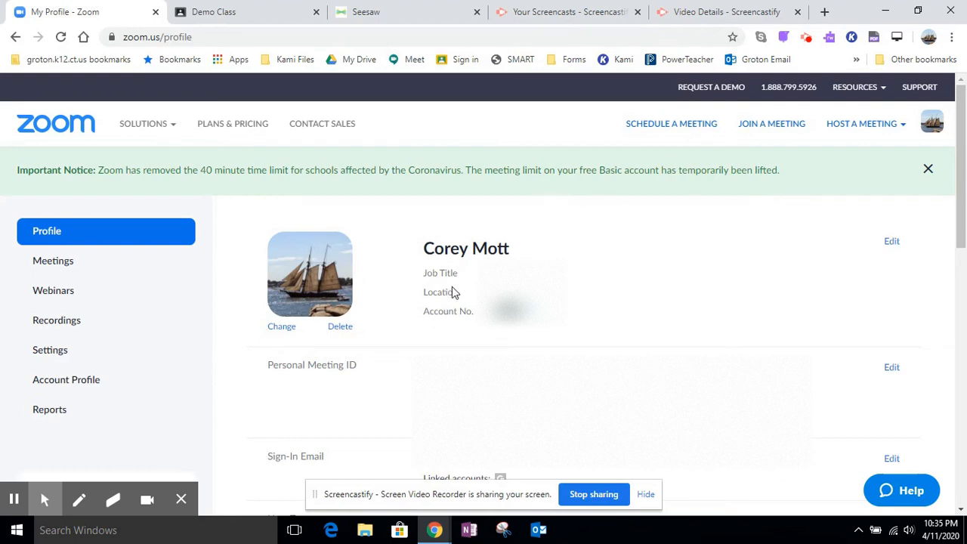
pyautogui.moveTo(3, 279)
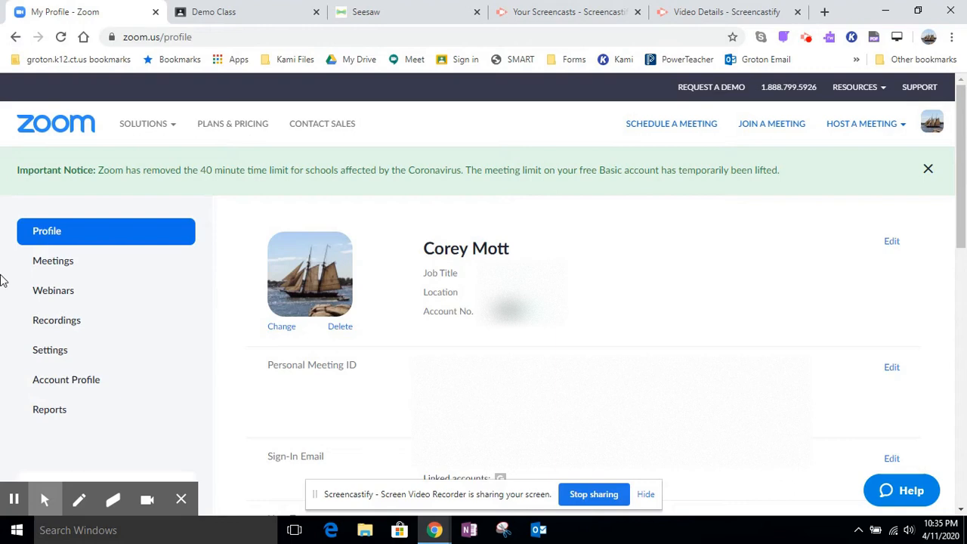
# - Open the Meetings page from the Zoom profile sidebar
pyautogui.click(53, 259)
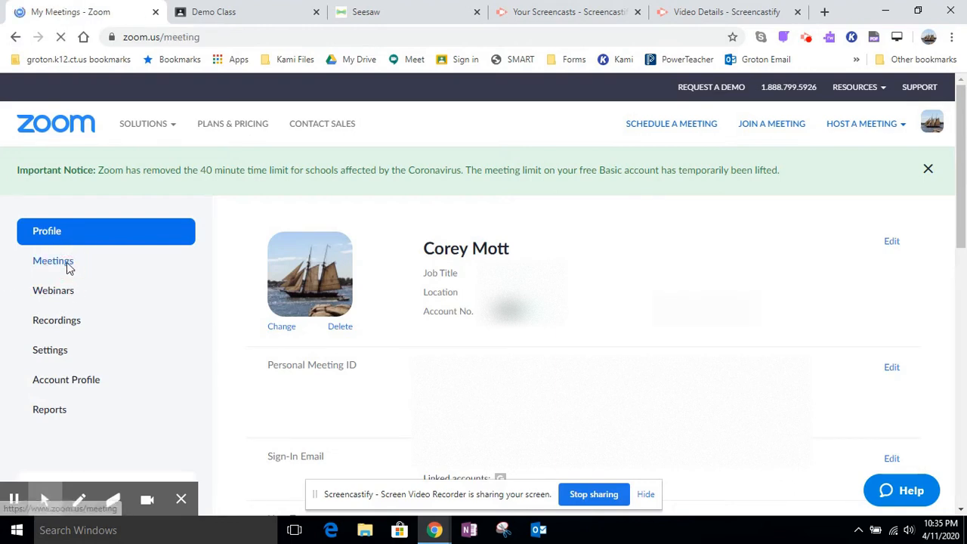
# - Open the Read Aloud - 4/11/2020 meeting and scroll to its Add to calendar options
pyautogui.click(53, 261)
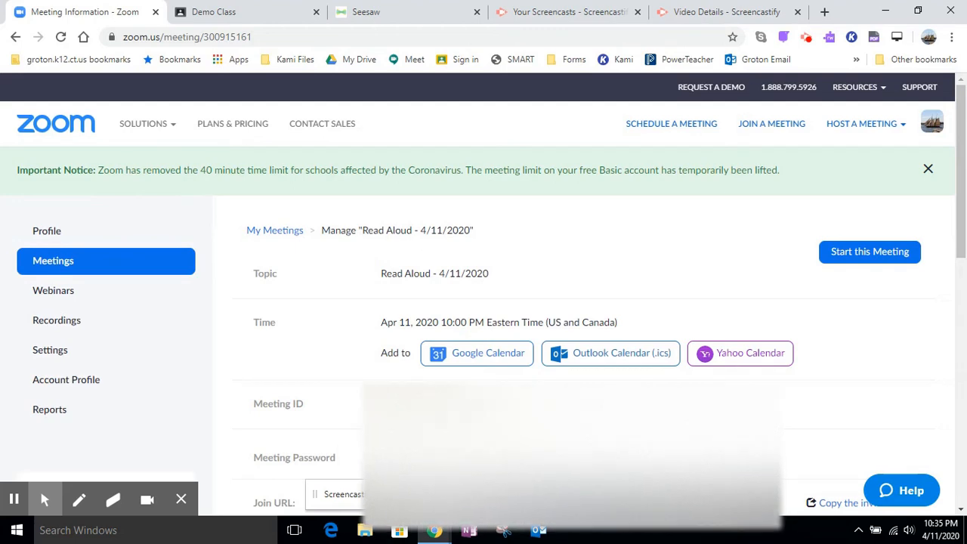
pyautogui.scroll(-3)
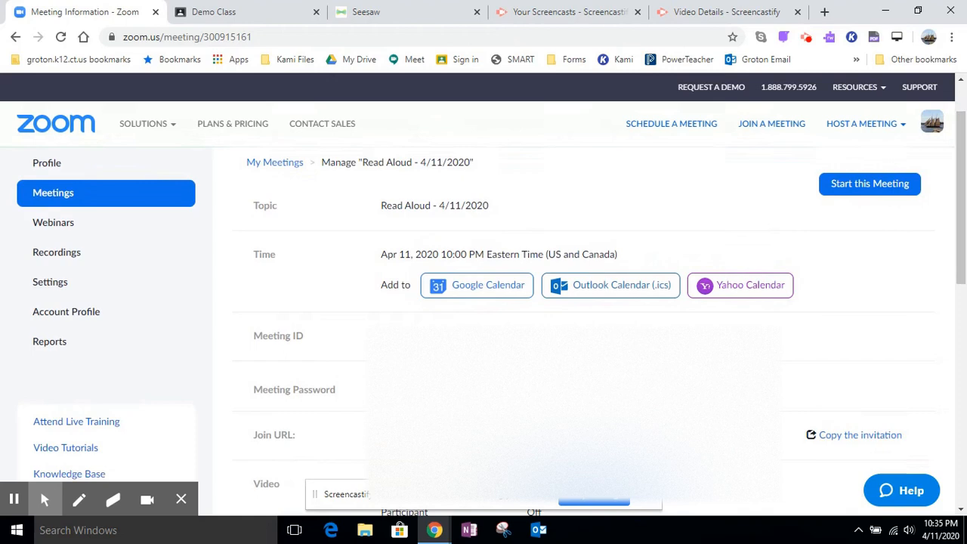
pyautogui.scroll(-3)
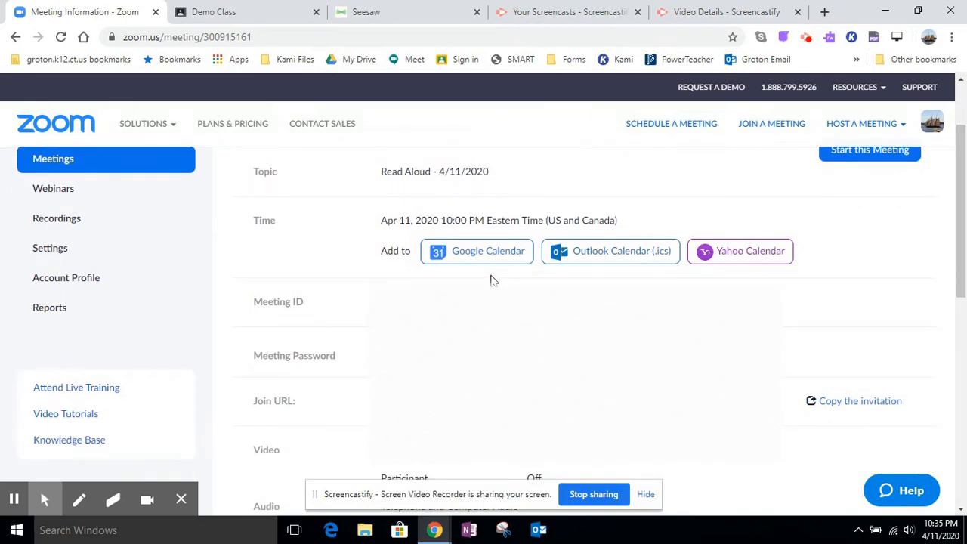
pyautogui.moveTo(482, 251)
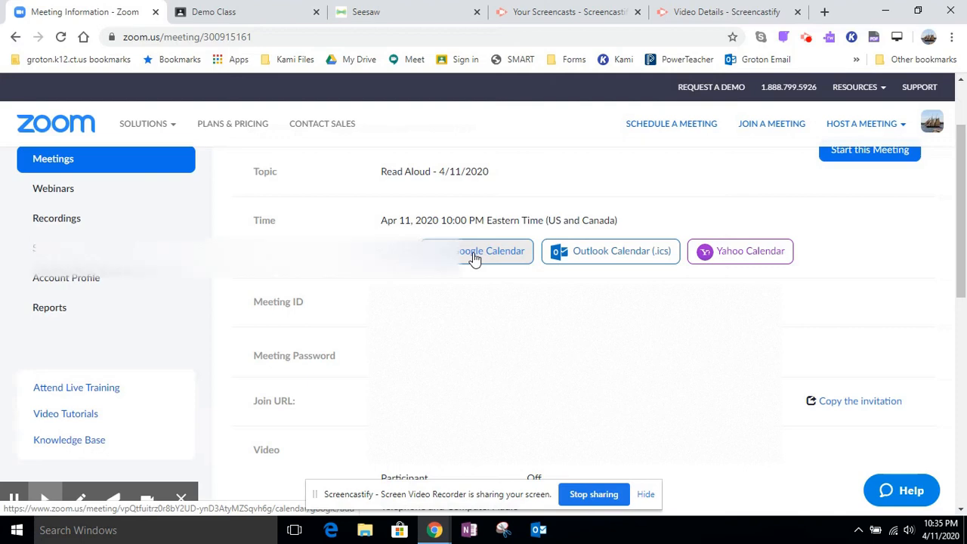
# - Add the Read Aloud meeting to Google Calendar and show the calendar owner choices
pyautogui.click(479, 251)
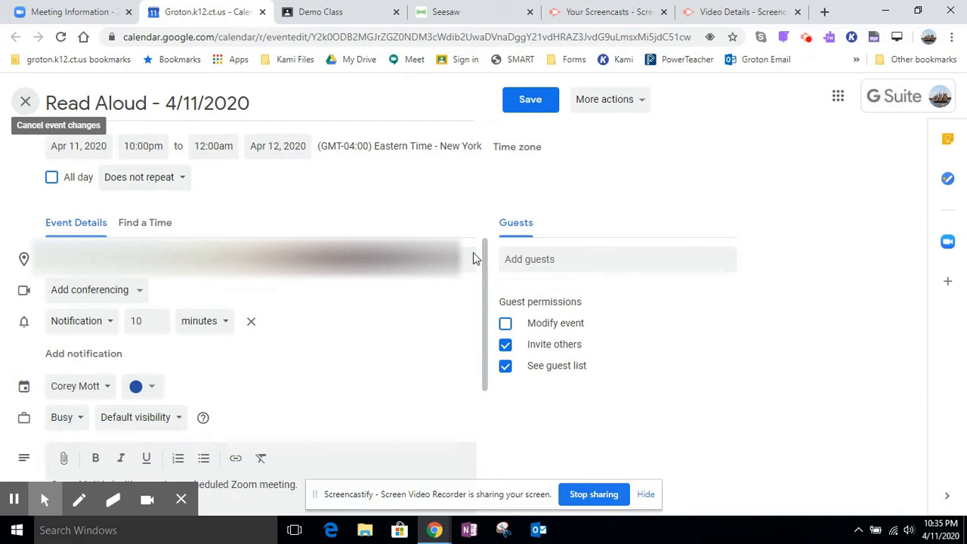
pyautogui.moveTo(147, 374)
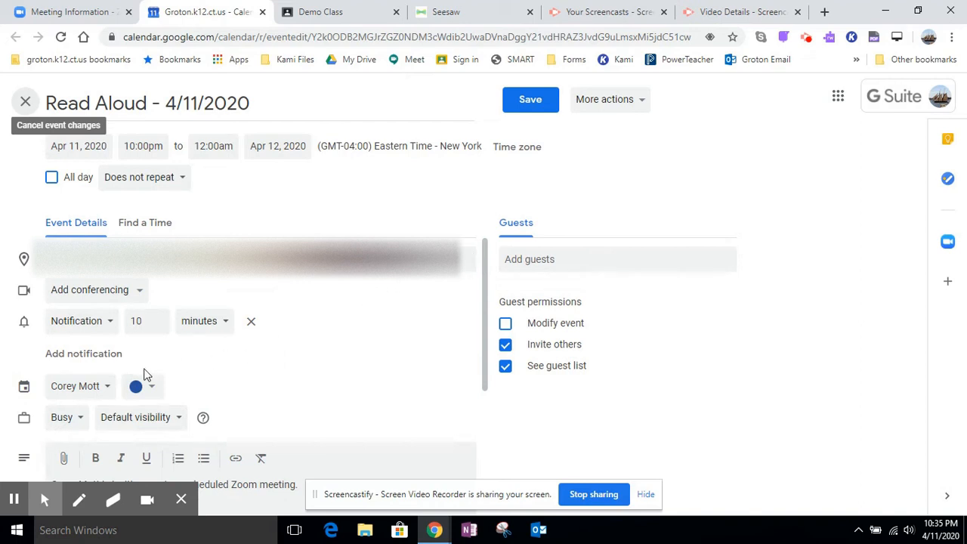
pyautogui.click(77, 385)
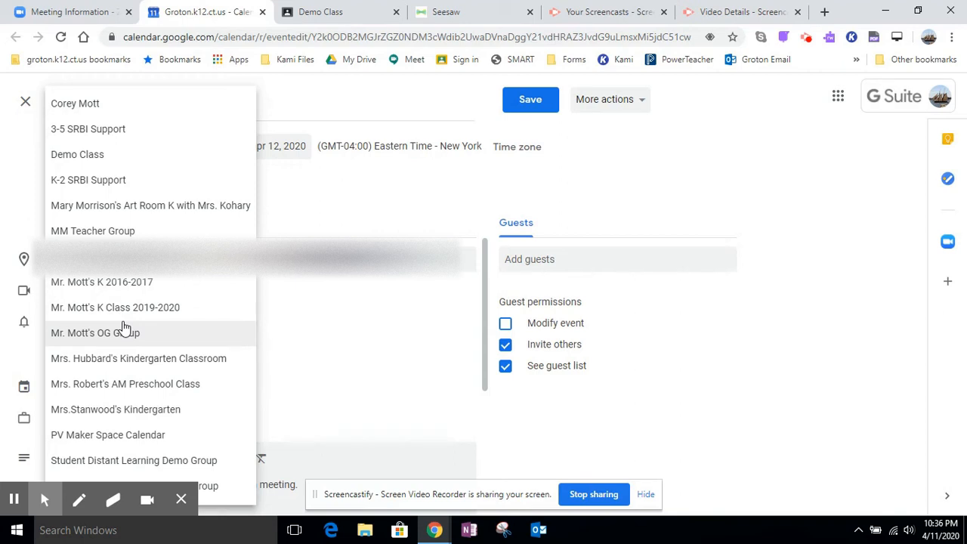
# - Assign the Read Aloud event to the Demo Class calendar and save it
pyautogui.click(76, 154)
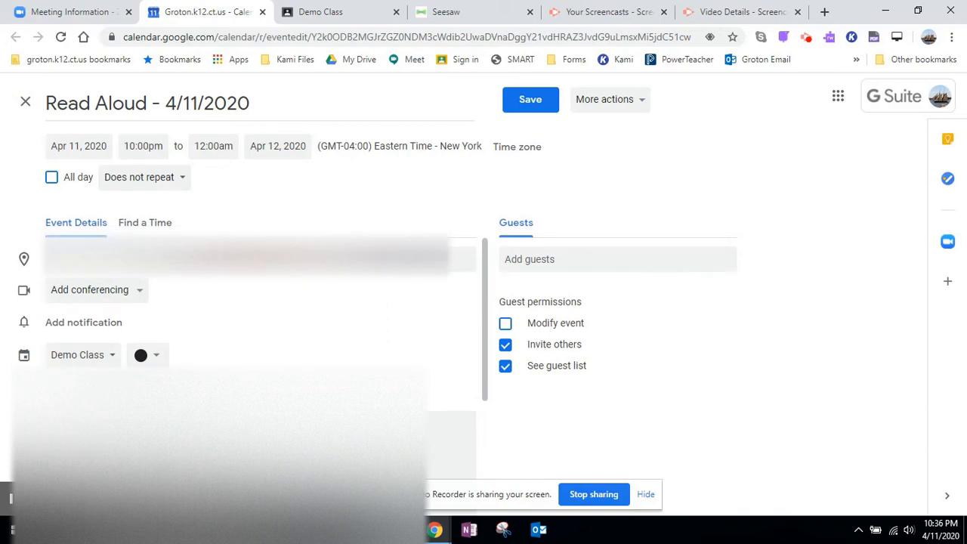
pyautogui.scroll(-3)
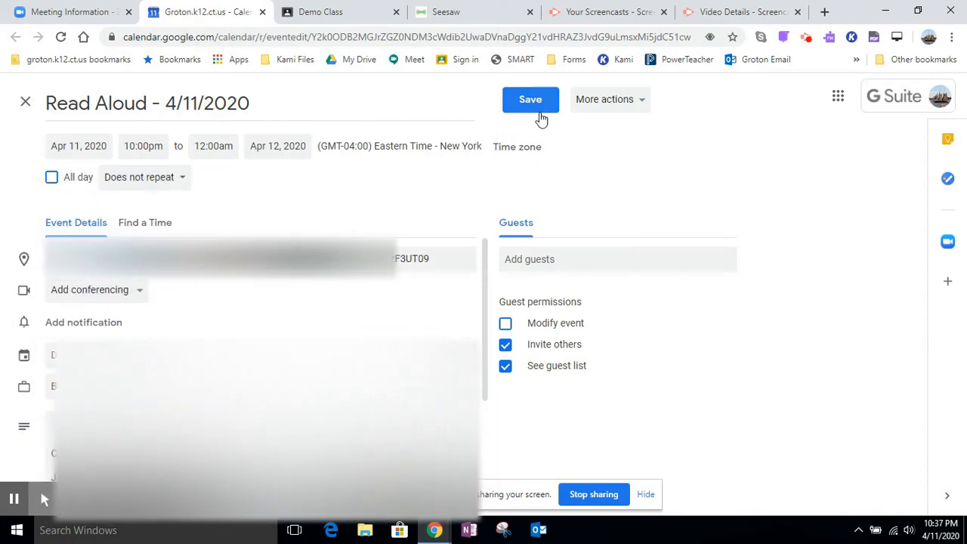
pyautogui.click(530, 99)
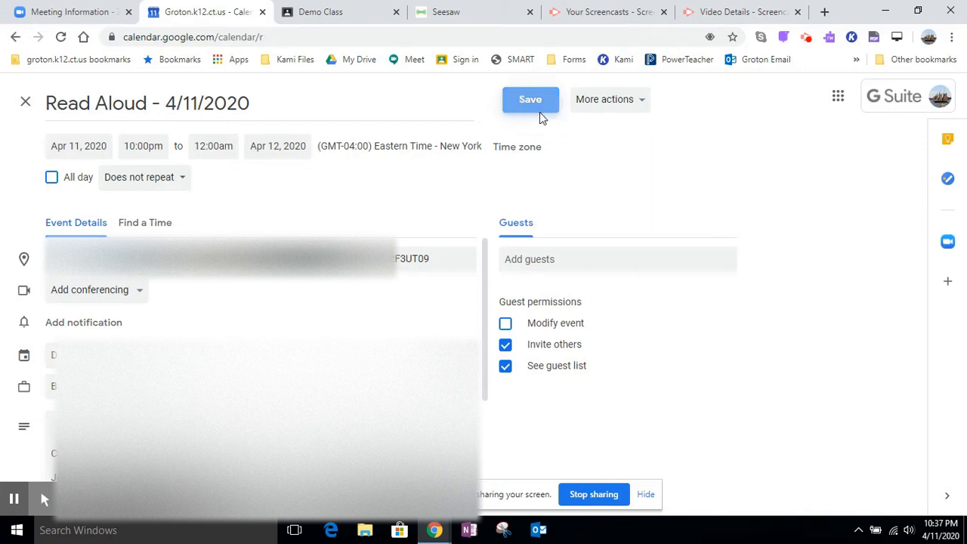
# - Check the 10pm Read Aloud event on April 11, then return to the Zoom tab
pyautogui.click(529, 99)
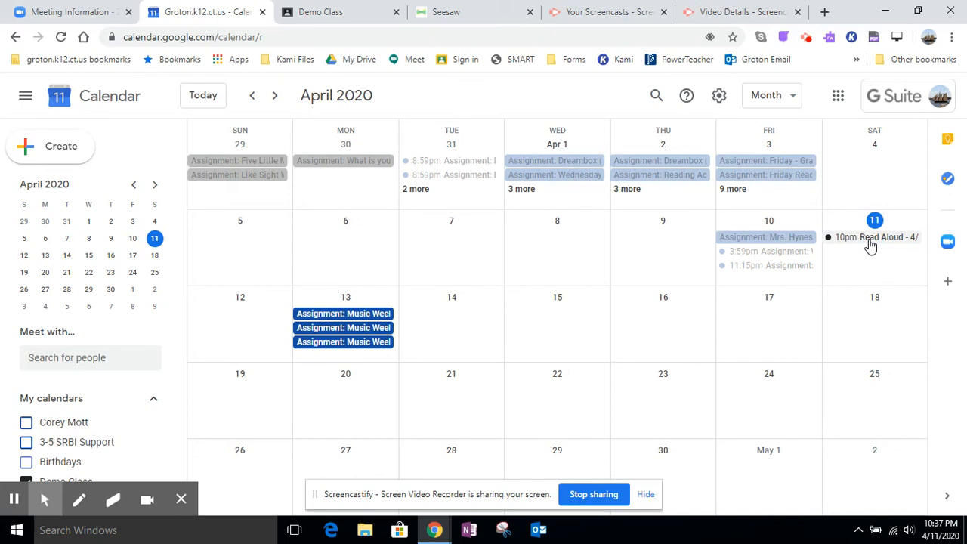
pyautogui.moveTo(859, 242)
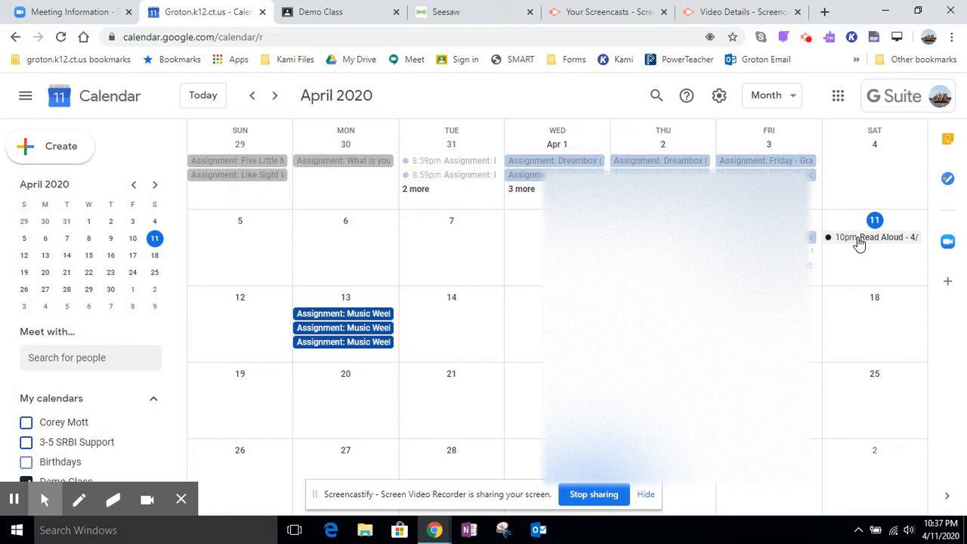
pyautogui.click(876, 237)
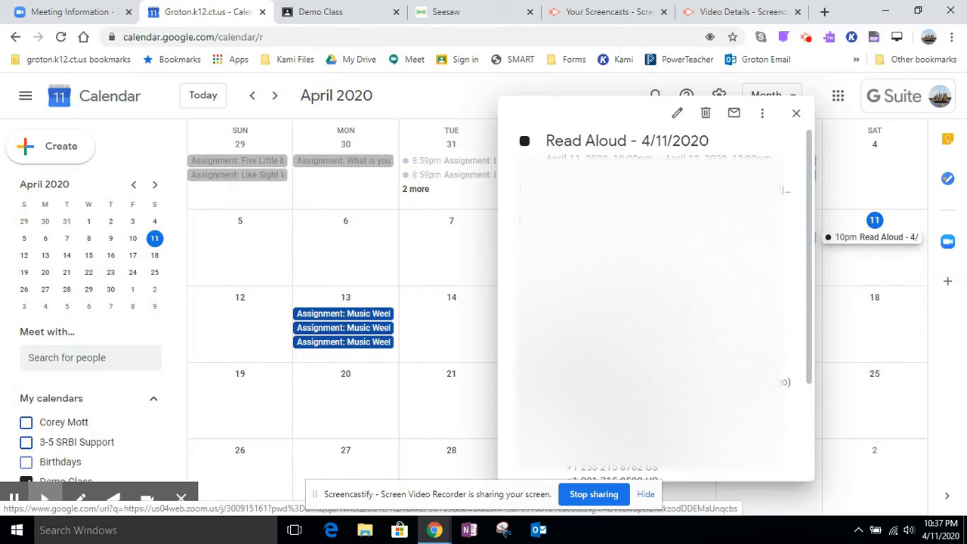
pyautogui.moveTo(797, 113)
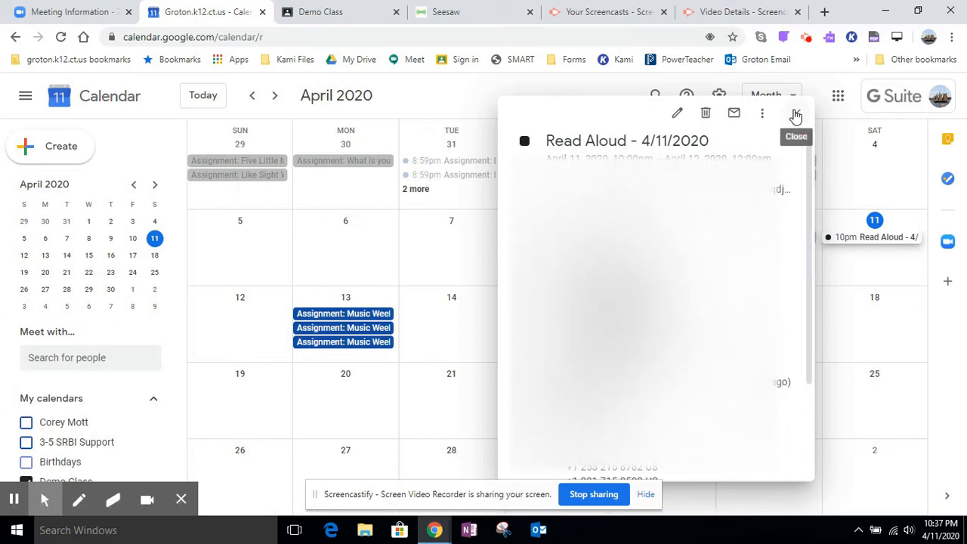
pyautogui.click(795, 114)
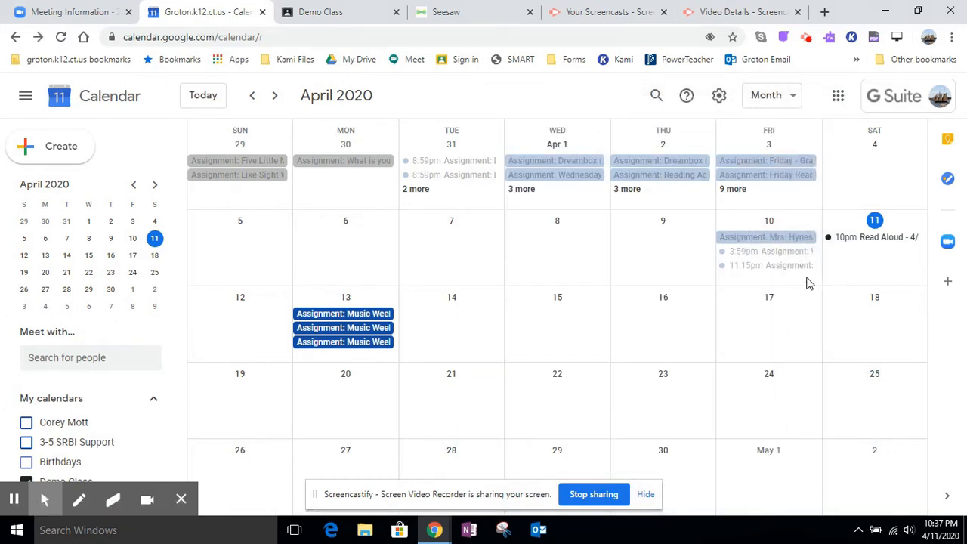
pyautogui.click(68, 12)
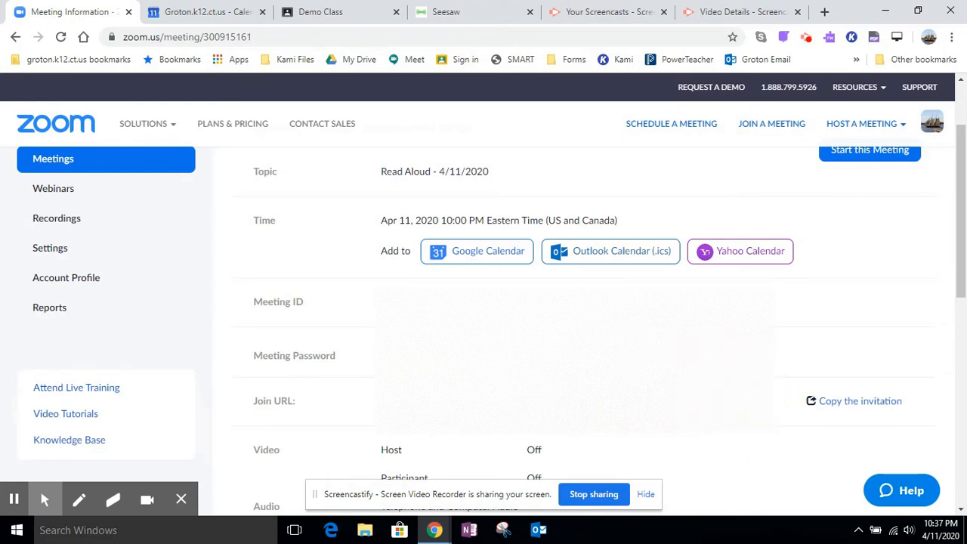
pyautogui.moveTo(358, 290)
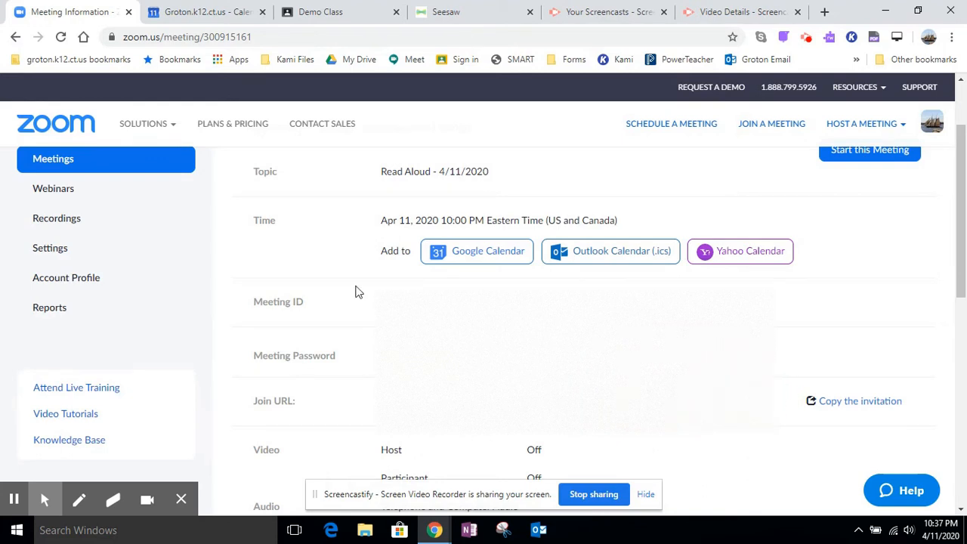
pyautogui.moveTo(339, 291)
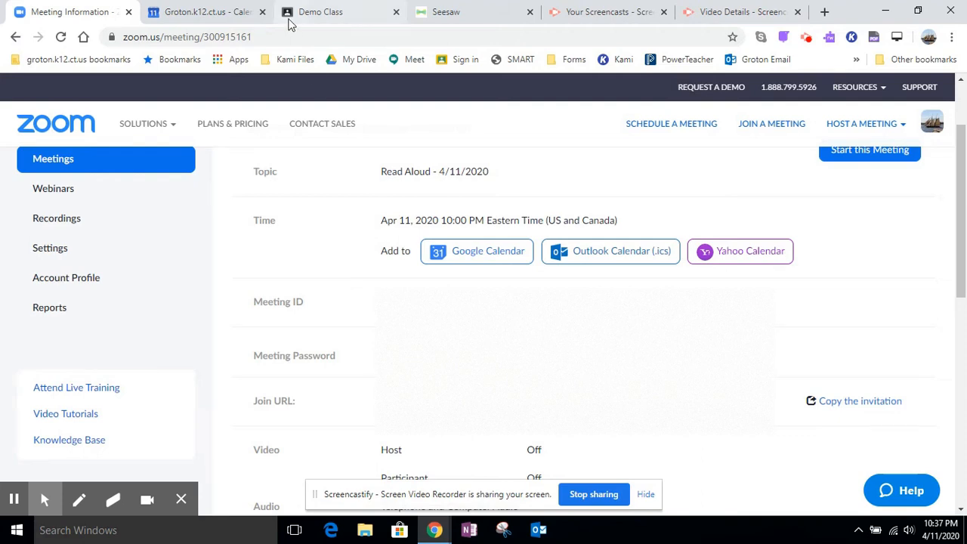
# - Switch to the Demo Class tab in Google Classroom
pyautogui.click(321, 12)
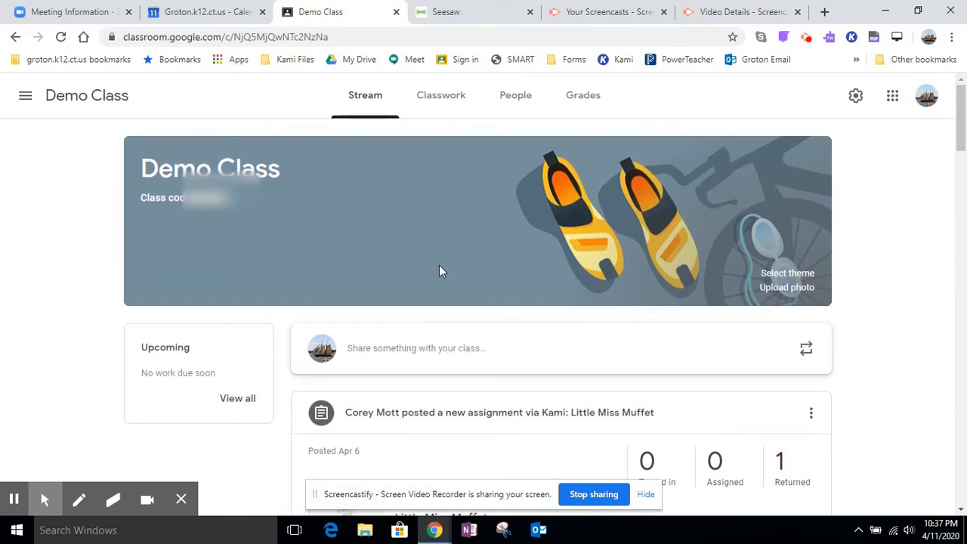
# - Write an announcement inviting students to today's 10:00am read aloud, with the Zoom link
pyautogui.scroll(-3)
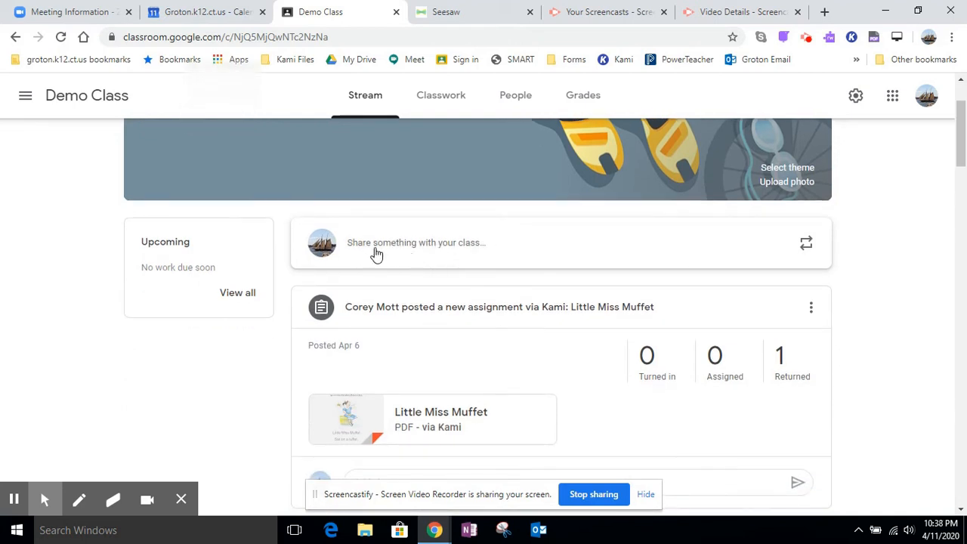
pyautogui.click(416, 242)
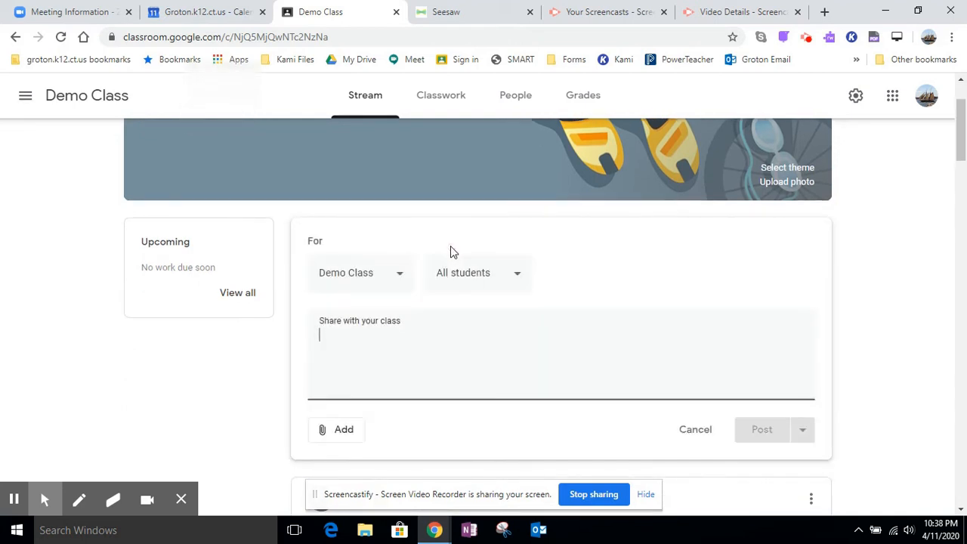
pyautogui.write('Come')
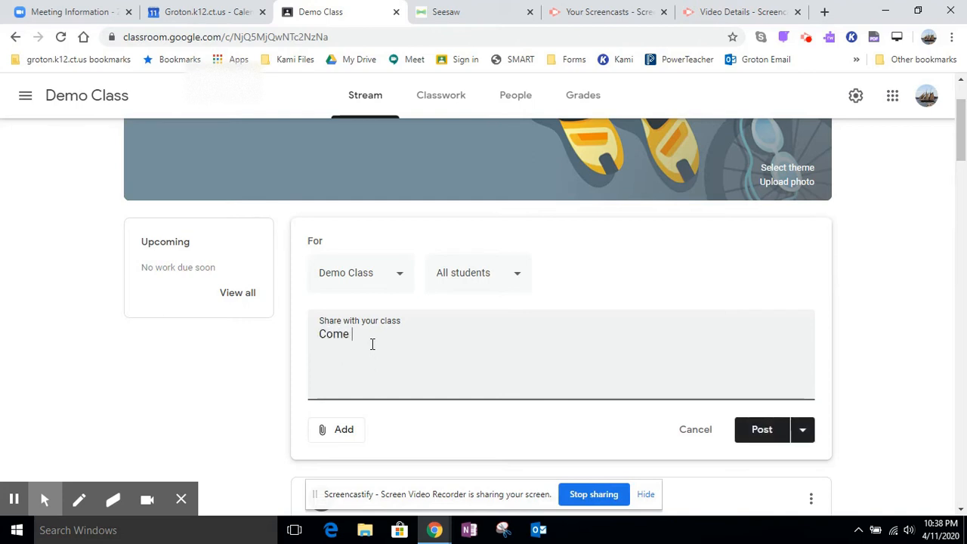
pyautogui.write('join us for a read aloud')
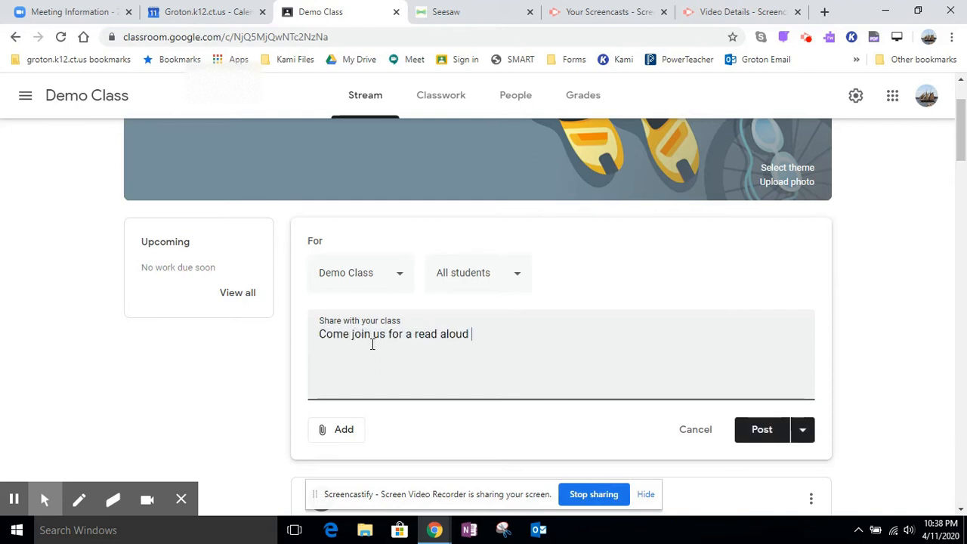
pyautogui.write('today at 10')
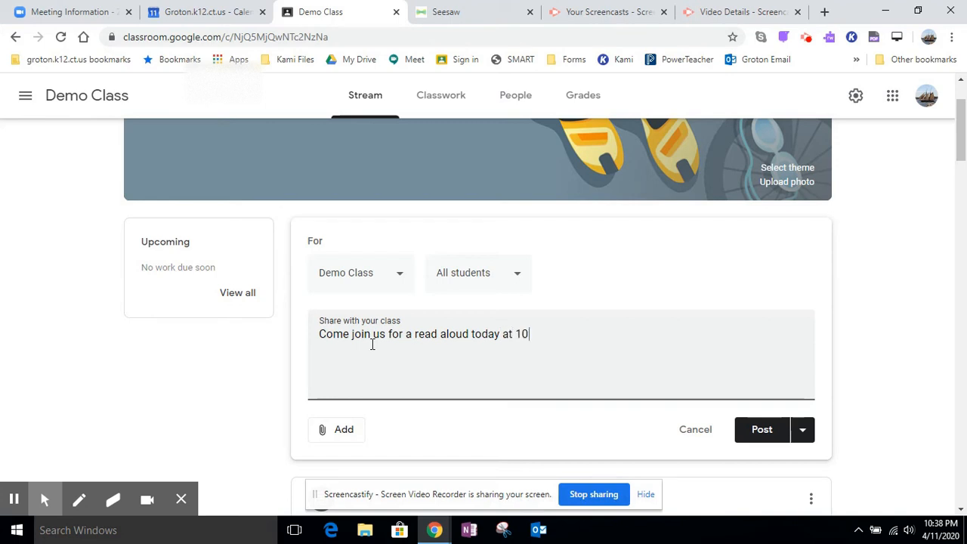
pyautogui.write(':00am!  Click on')
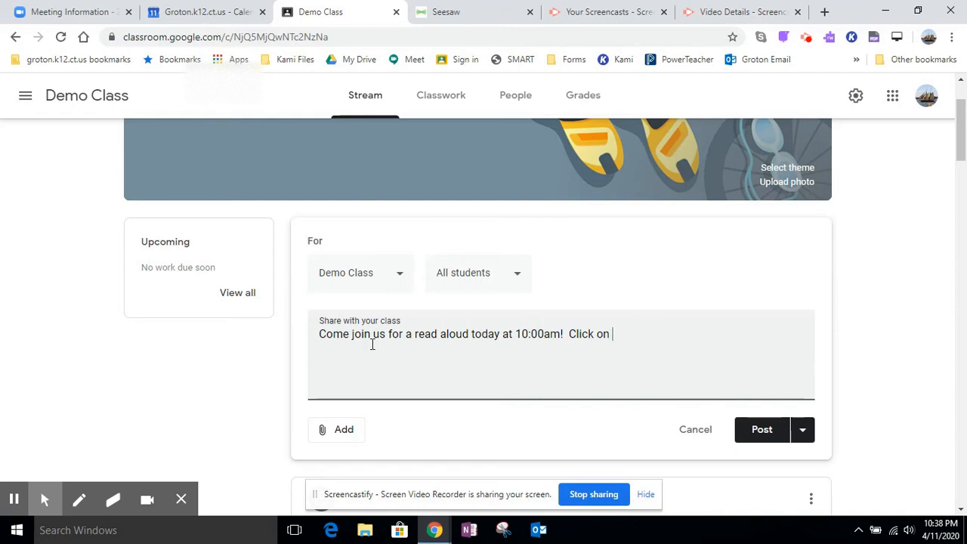
pyautogui.write('this Zoom l')
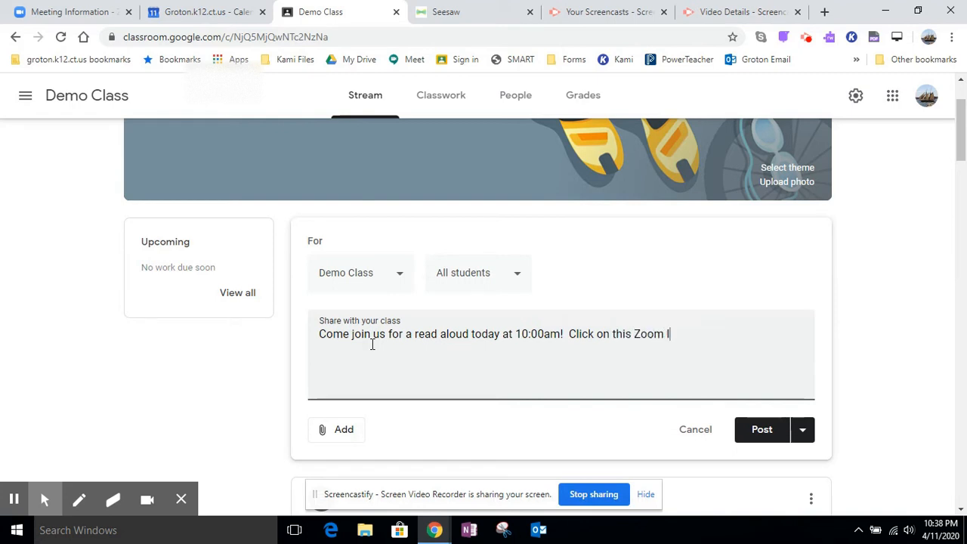
pyautogui.write('ink to join')
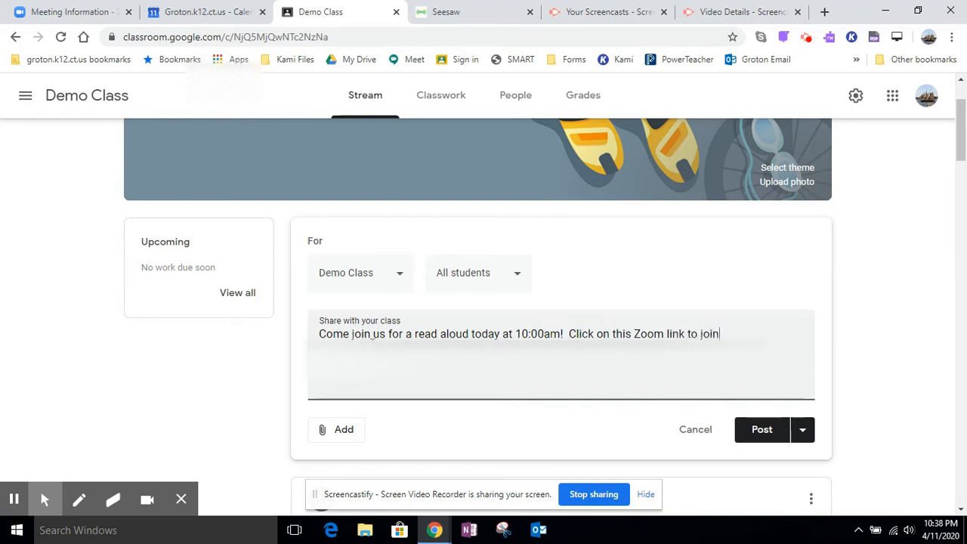
pyautogui.write(':')
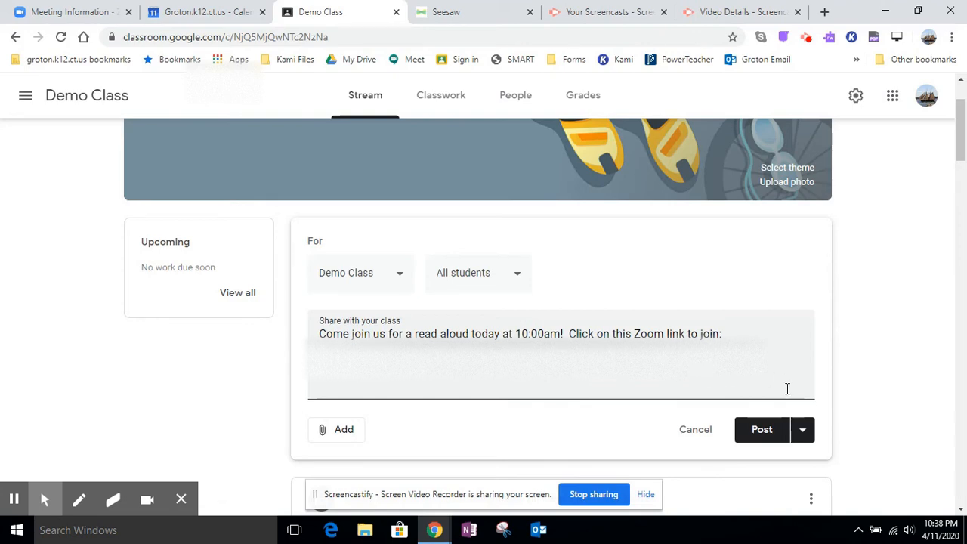
pyautogui.click(802, 429)
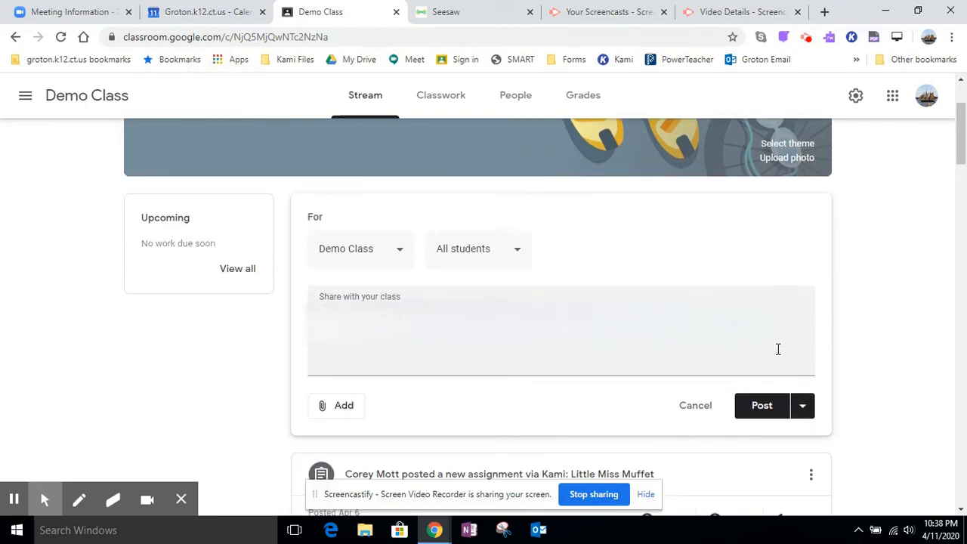
# - Confirm the All students audience and start posting the announcement
pyautogui.click(478, 248)
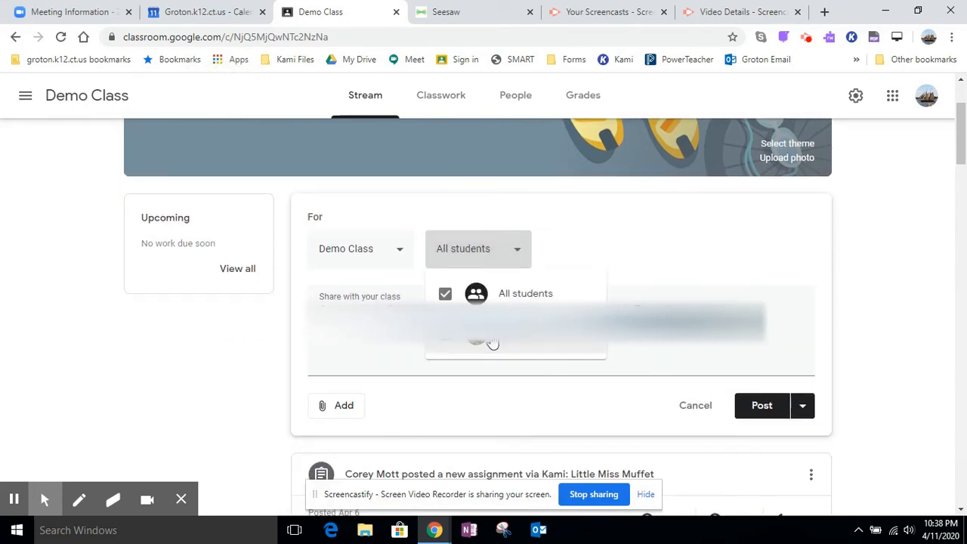
pyautogui.click(478, 249)
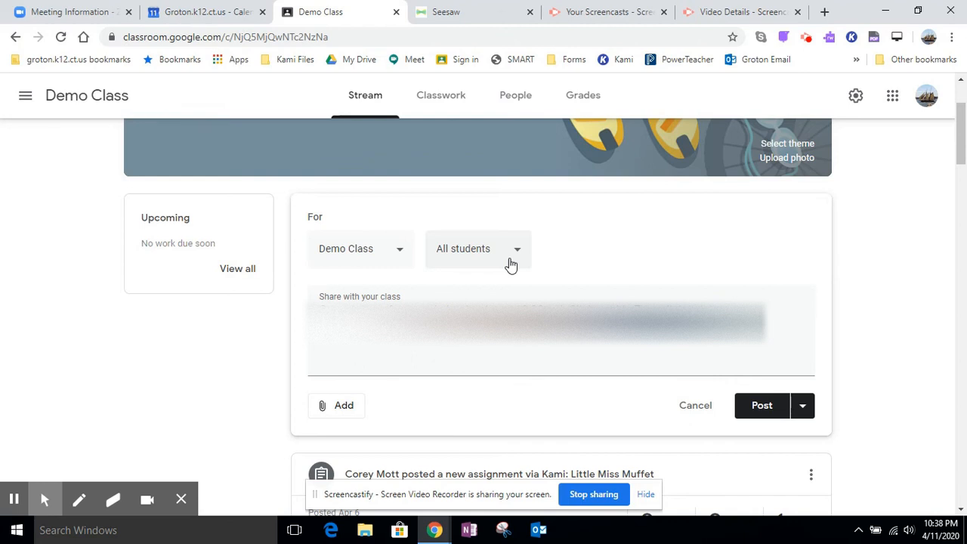
pyautogui.click(762, 406)
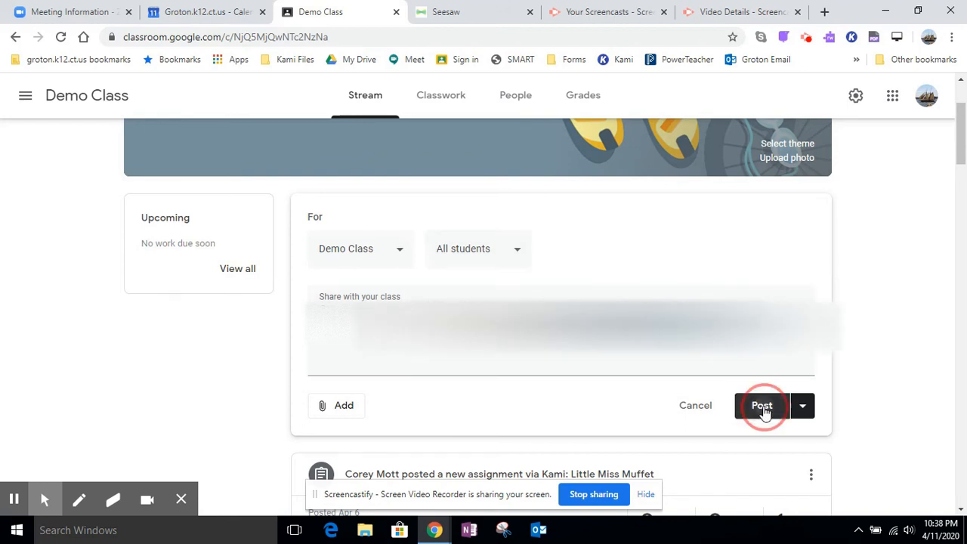
# - Post the announcement, then open Classwork and its Create menu
pyautogui.click(763, 405)
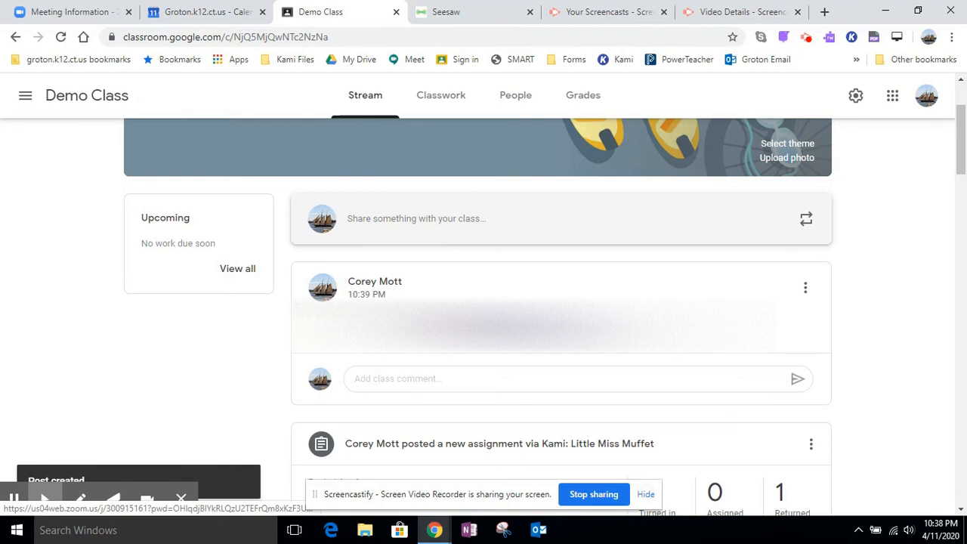
pyautogui.scroll(3)
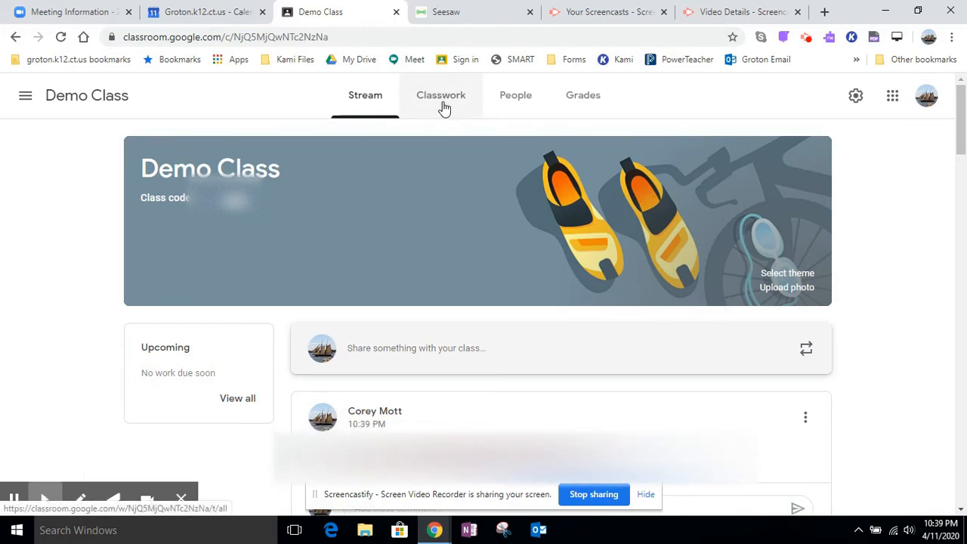
pyautogui.click(441, 95)
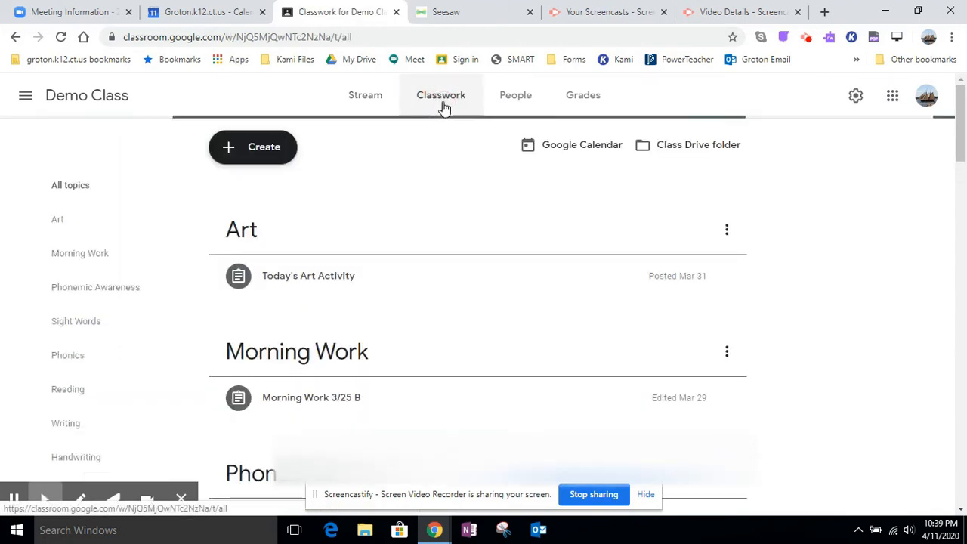
pyautogui.click(253, 146)
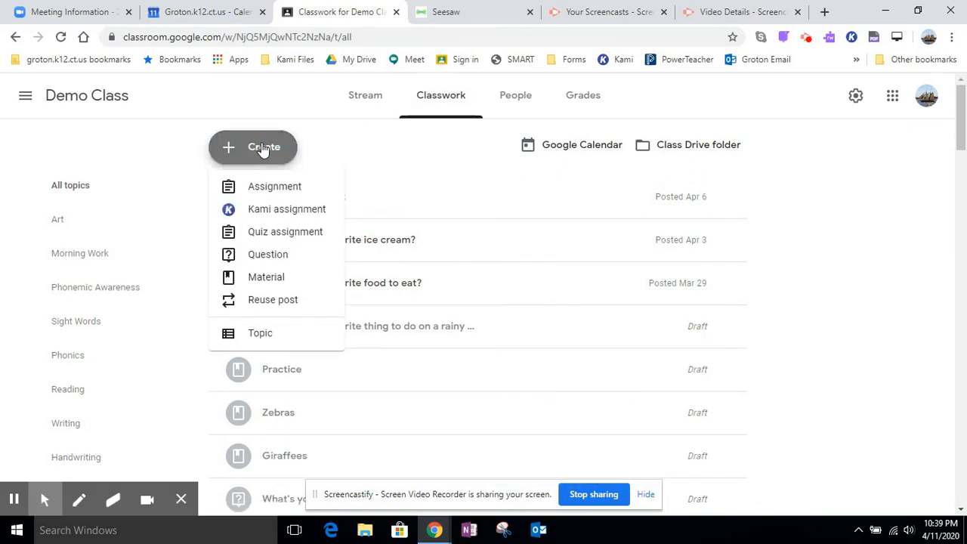
pyautogui.moveTo(272, 209)
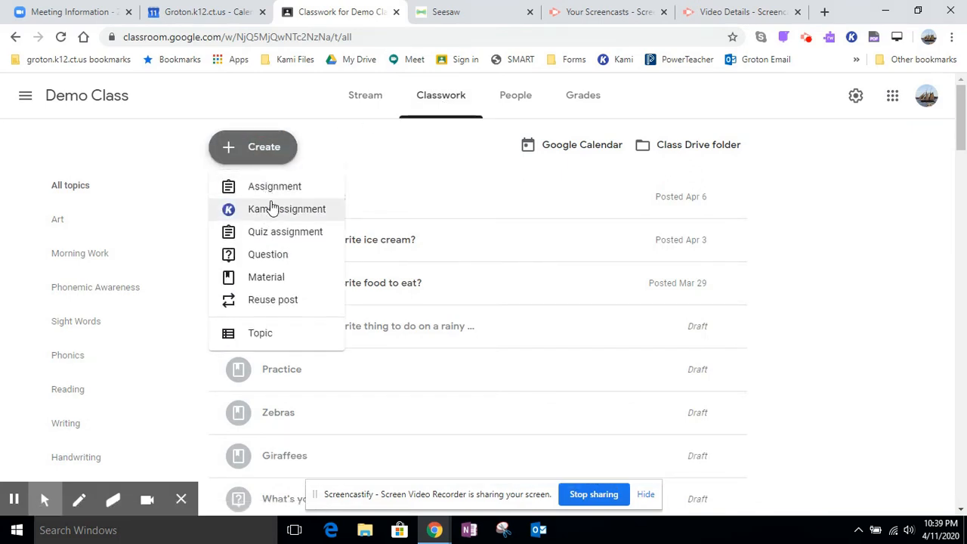
pyautogui.moveTo(278, 220)
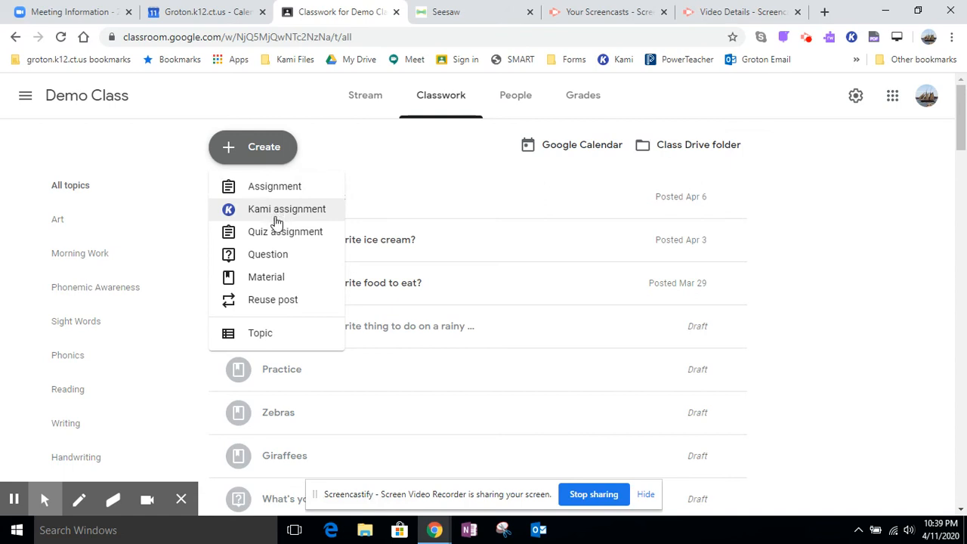
pyautogui.moveTo(281, 277)
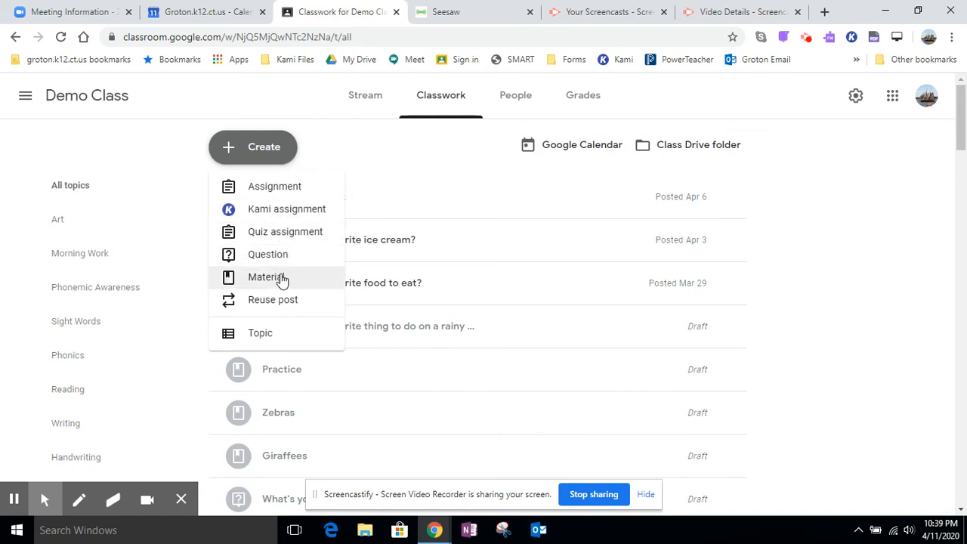
pyautogui.moveTo(268, 235)
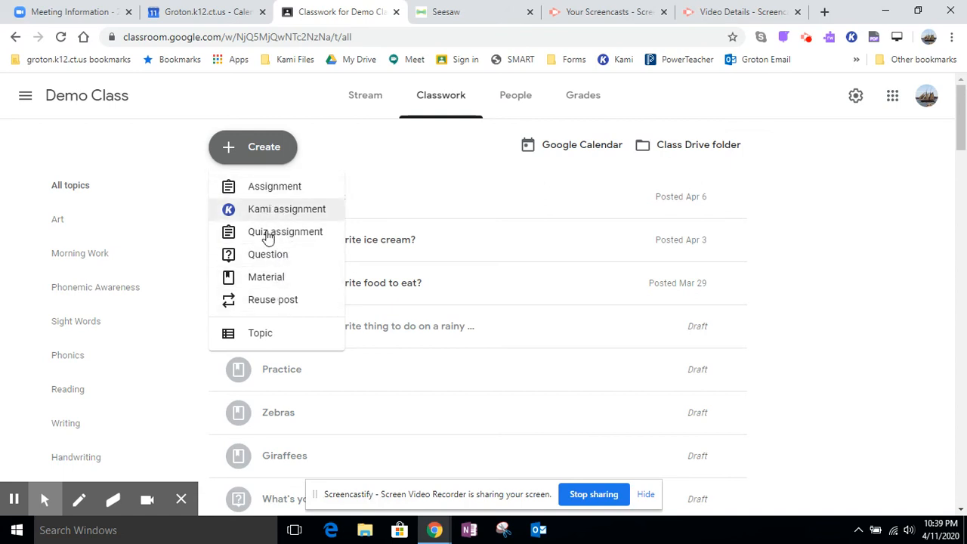
pyautogui.moveTo(266, 277)
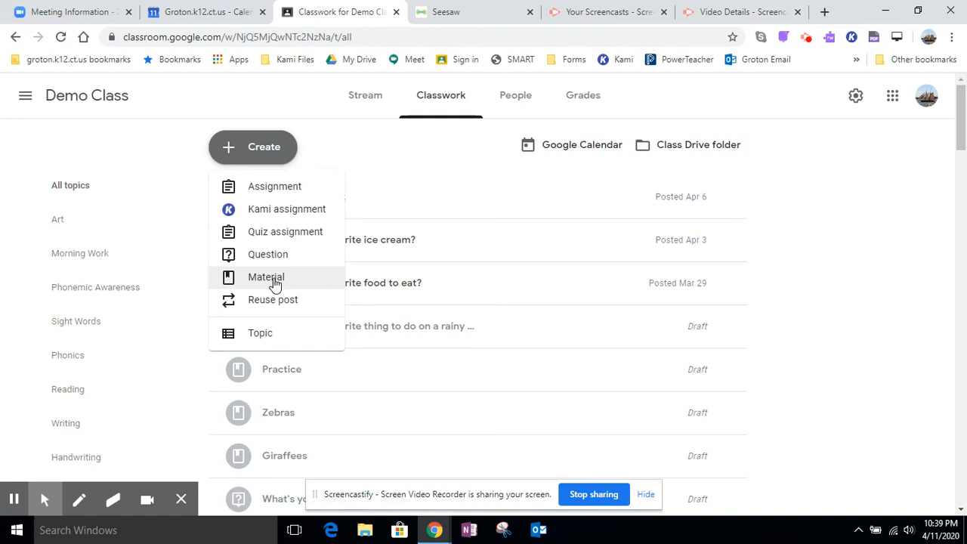
pyautogui.moveTo(285, 189)
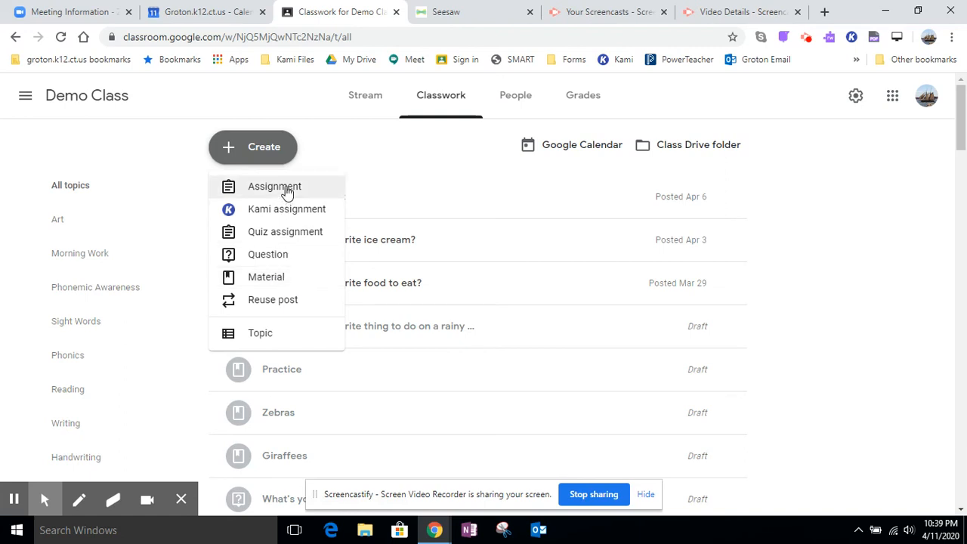
# - Start an assignment titled 'Read Aloud at 10:00am today!'
pyautogui.click(275, 186)
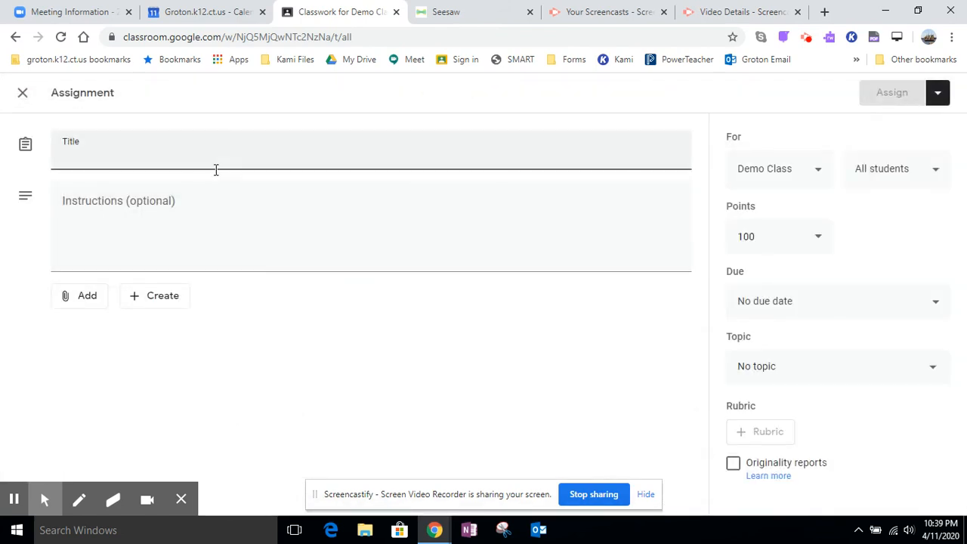
pyautogui.write('Read Aloud at 10:00')
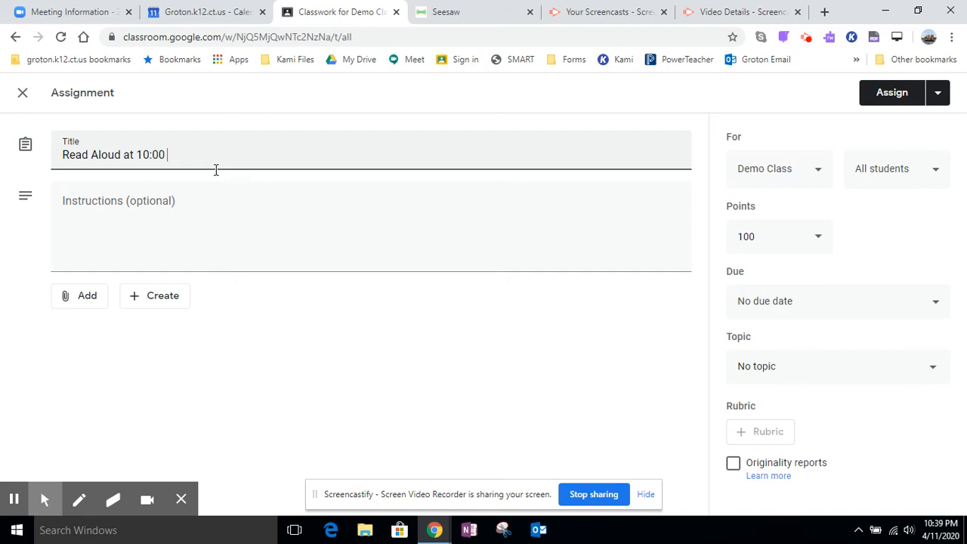
pyautogui.write('am today!')
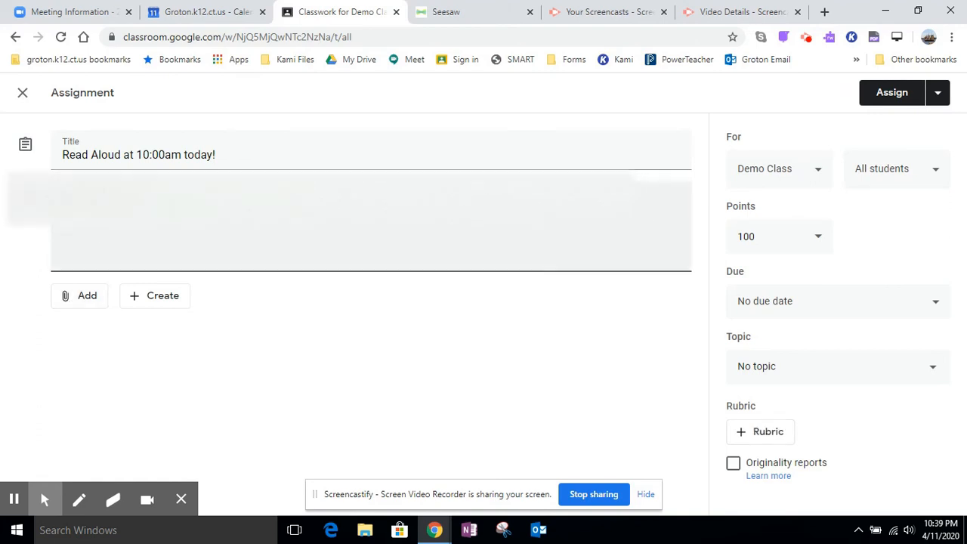
# - Attach the Zoom meeting link and add instructions 'Click the link below to see today's Read Aloud!'
pyautogui.click(79, 295)
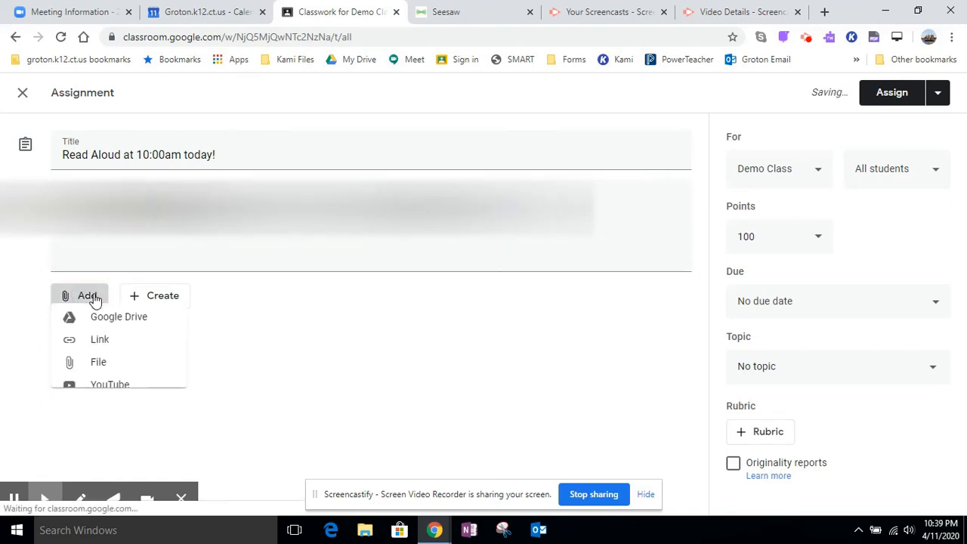
pyautogui.click(99, 339)
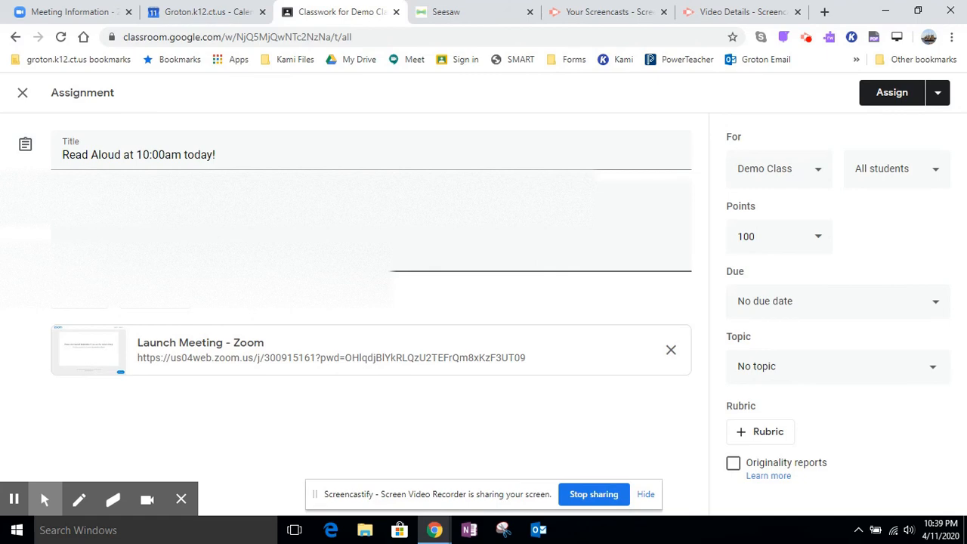
pyautogui.write("Click the link below to see today's Read Aloud!")
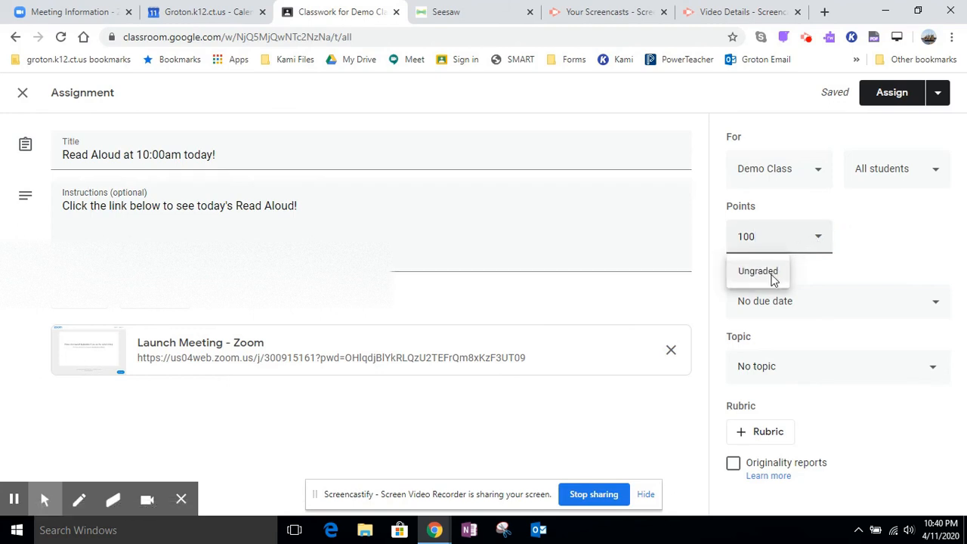
# - Set points to Ungraded, choose the Reading topic, and assign the assignment
pyautogui.click(757, 271)
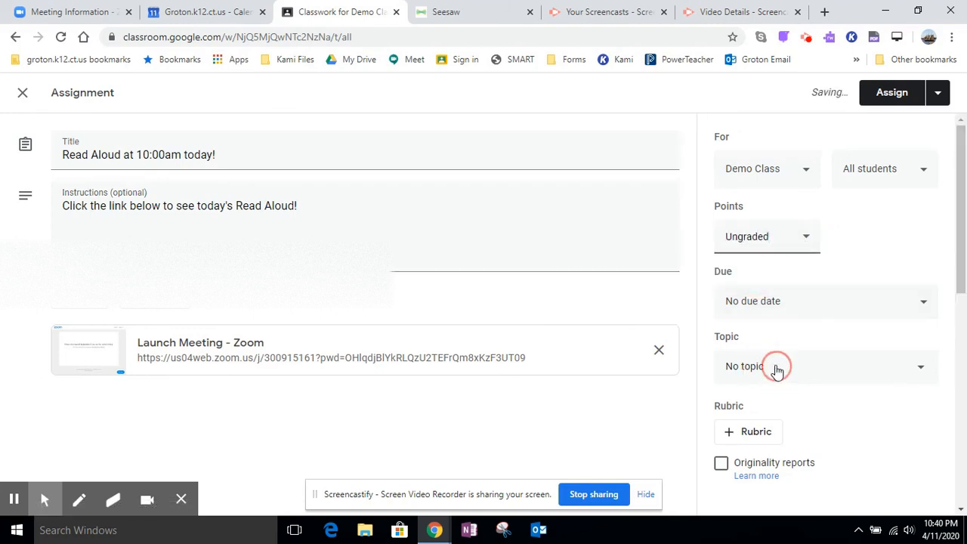
pyautogui.click(825, 367)
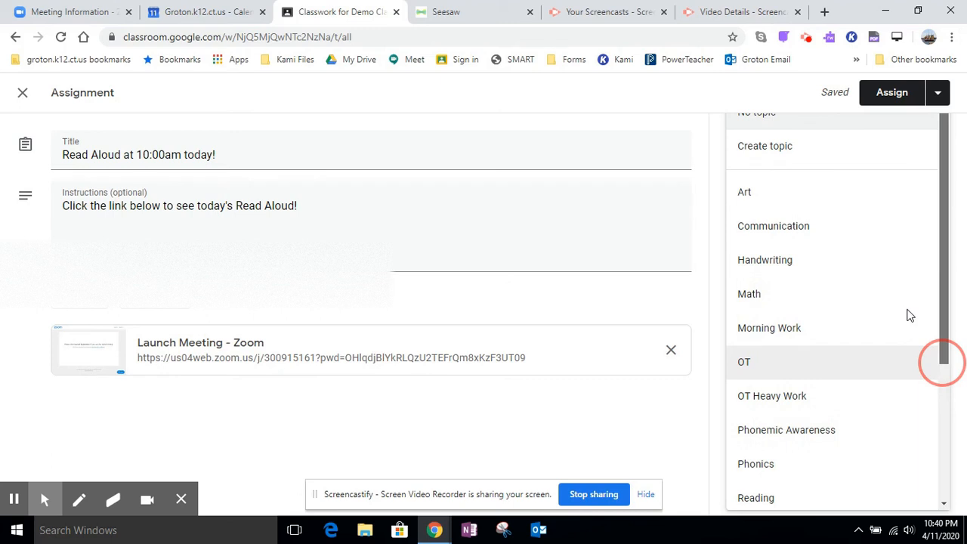
pyautogui.scroll(-3)
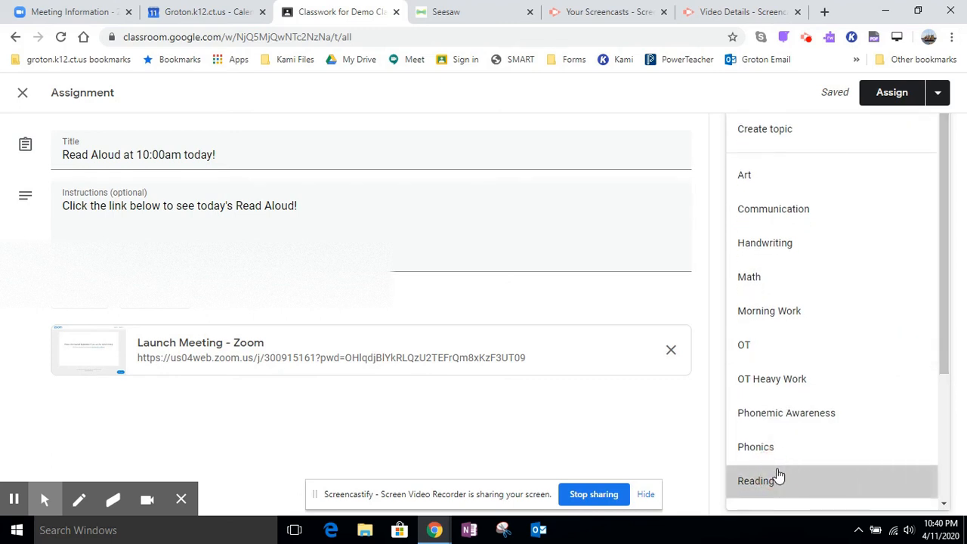
pyautogui.click(757, 480)
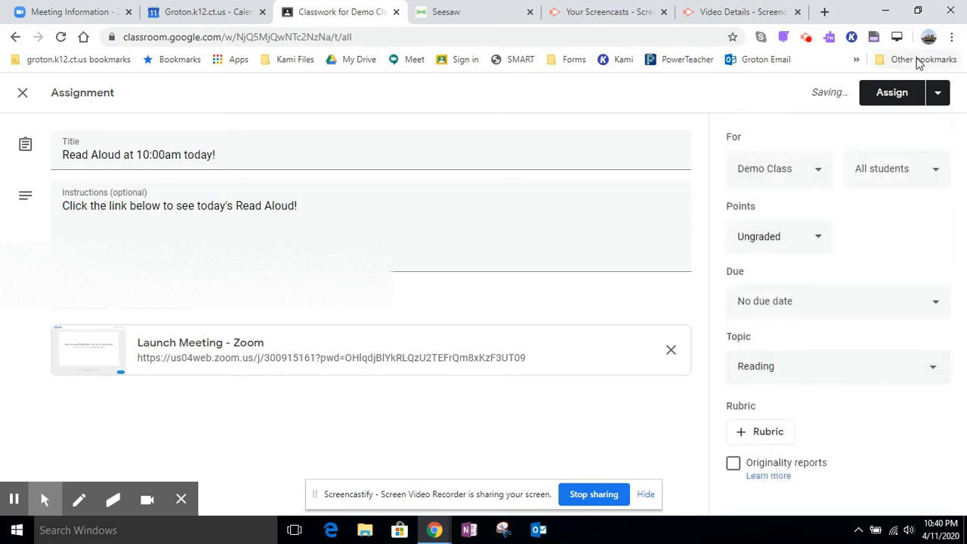
pyautogui.click(892, 92)
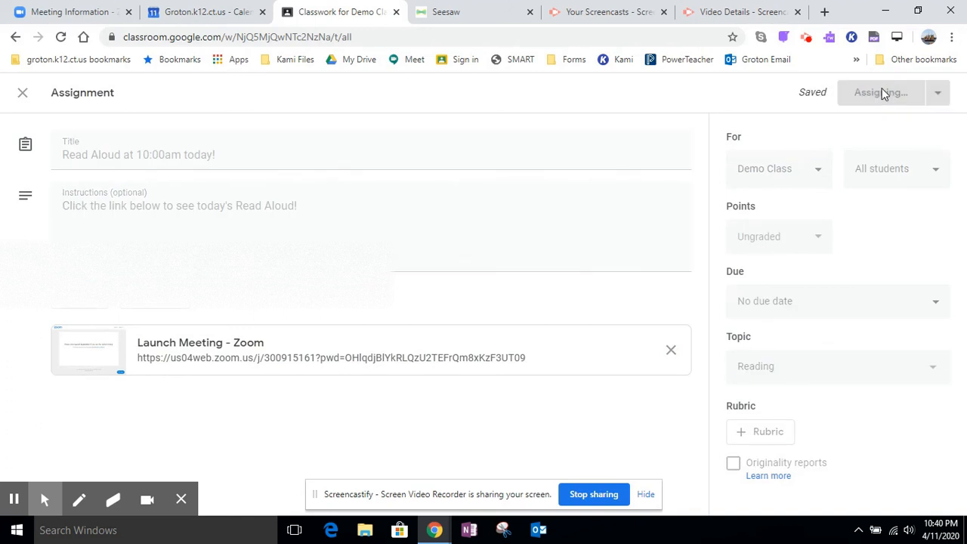
pyautogui.click(883, 92)
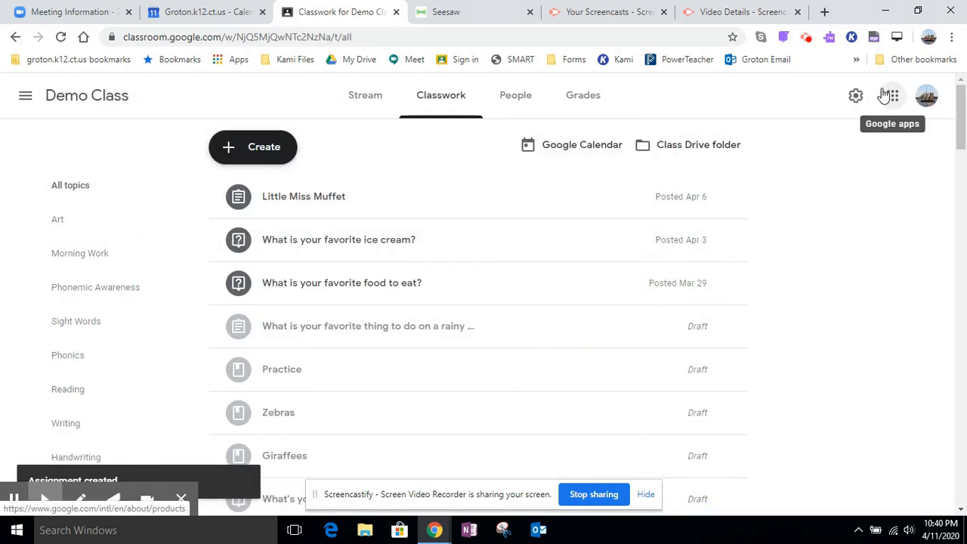
pyautogui.moveTo(436, 101)
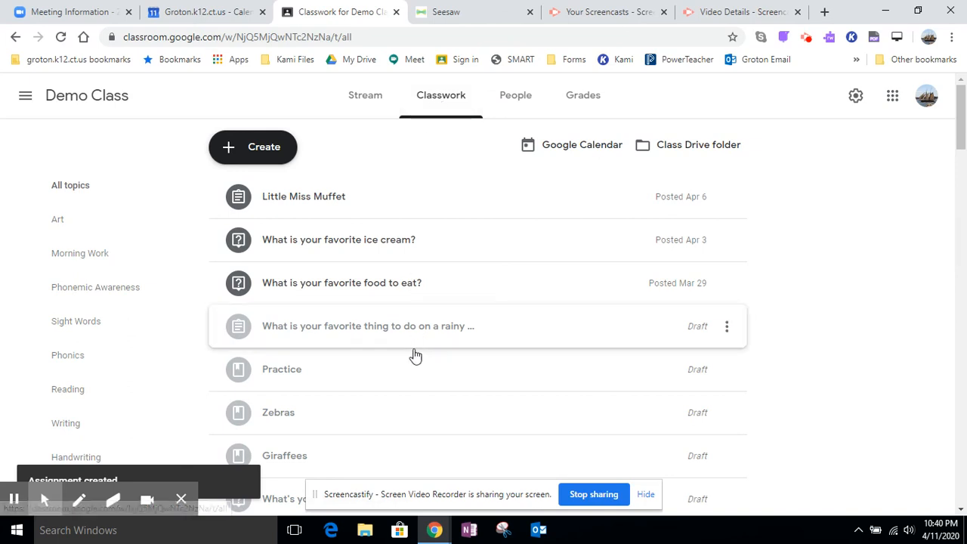
# - Expand the Read Aloud assignment under the Reading topic to confirm it posted
pyautogui.scroll(-3)
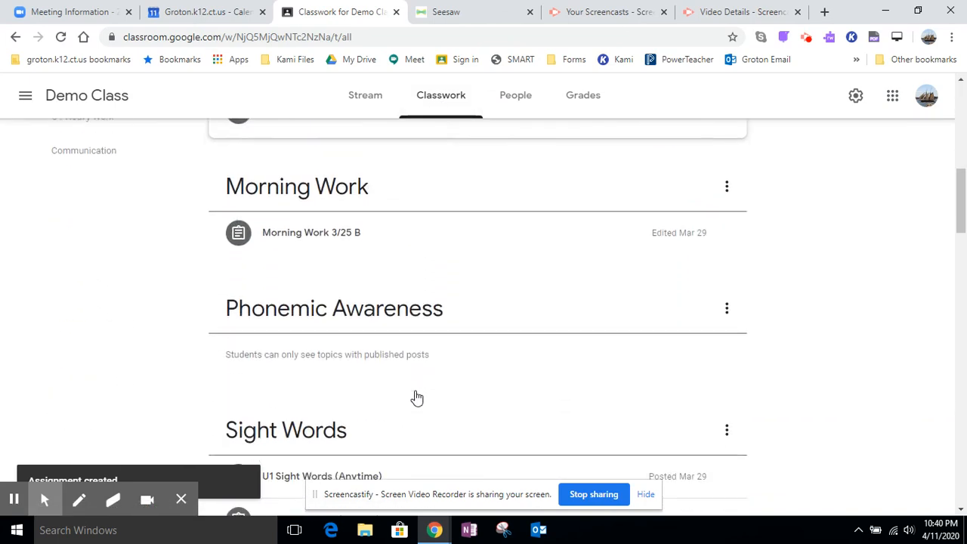
pyautogui.scroll(-3)
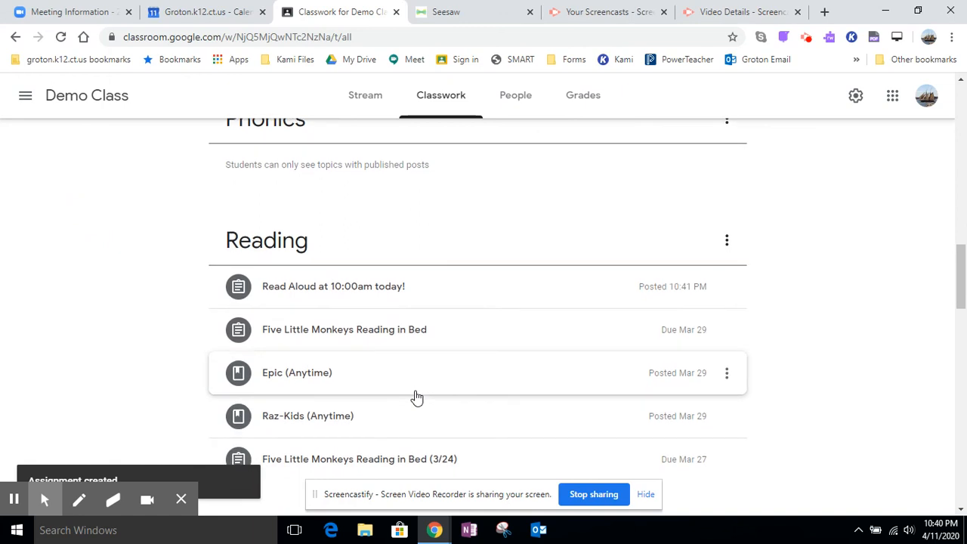
pyautogui.click(333, 286)
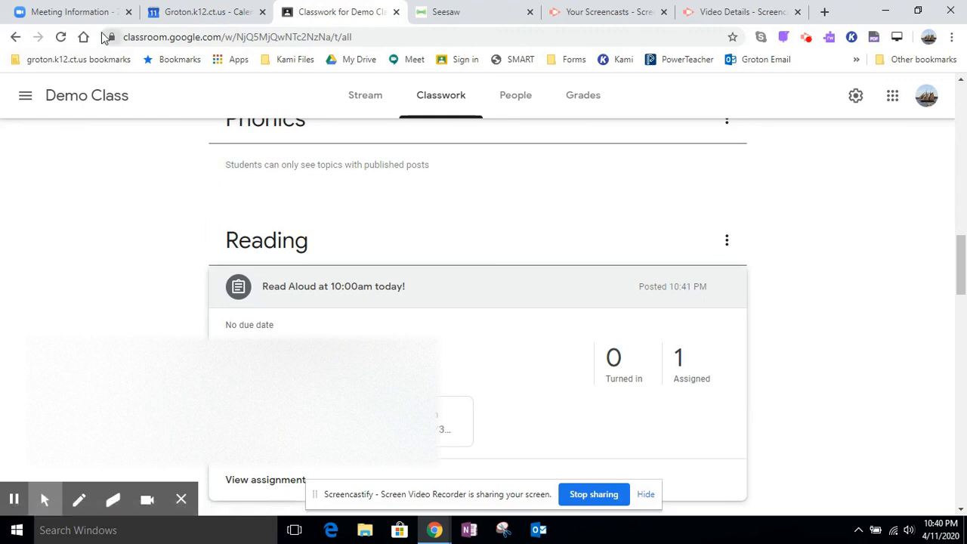
pyautogui.click(68, 11)
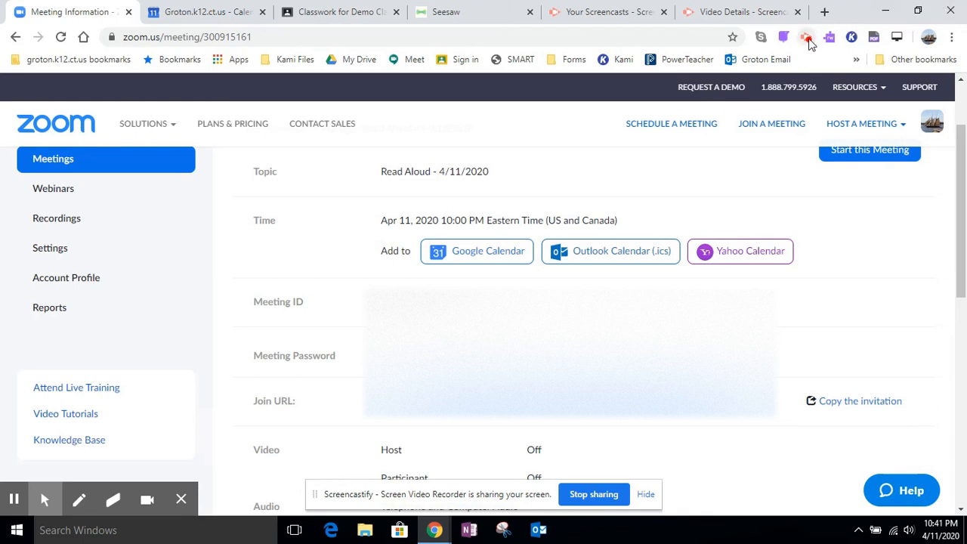
# - Return to the Zoom meeting details for Read Aloud - 4/11/2020
pyautogui.click(806, 36)
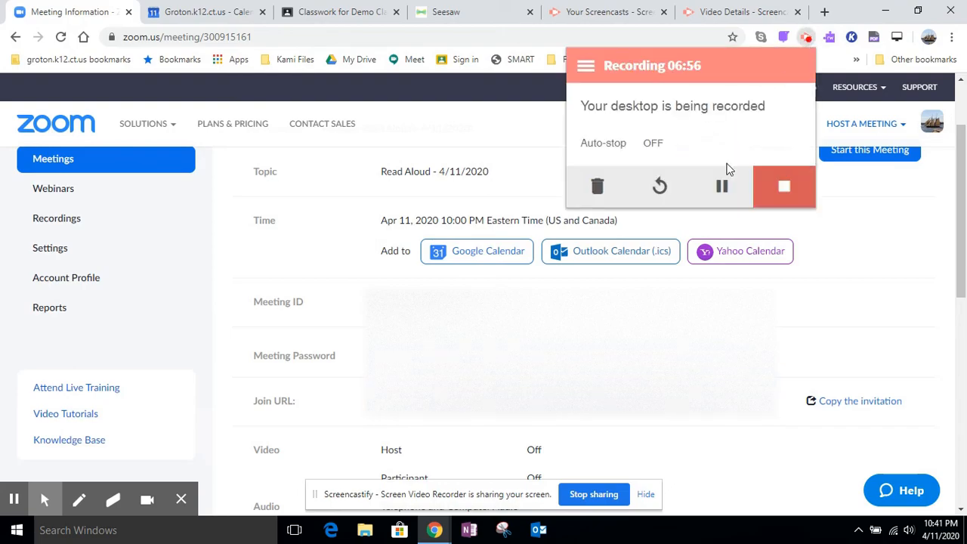